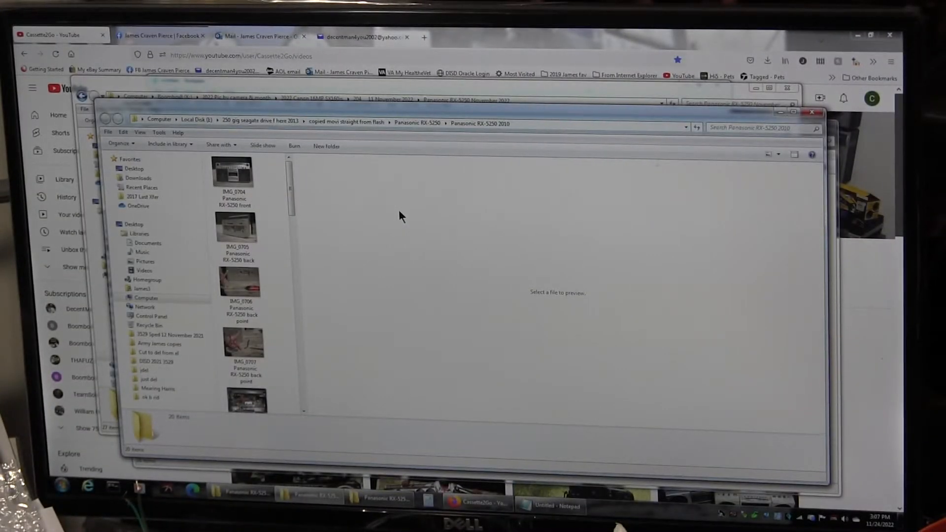
pyautogui.moveTo(474, 191)
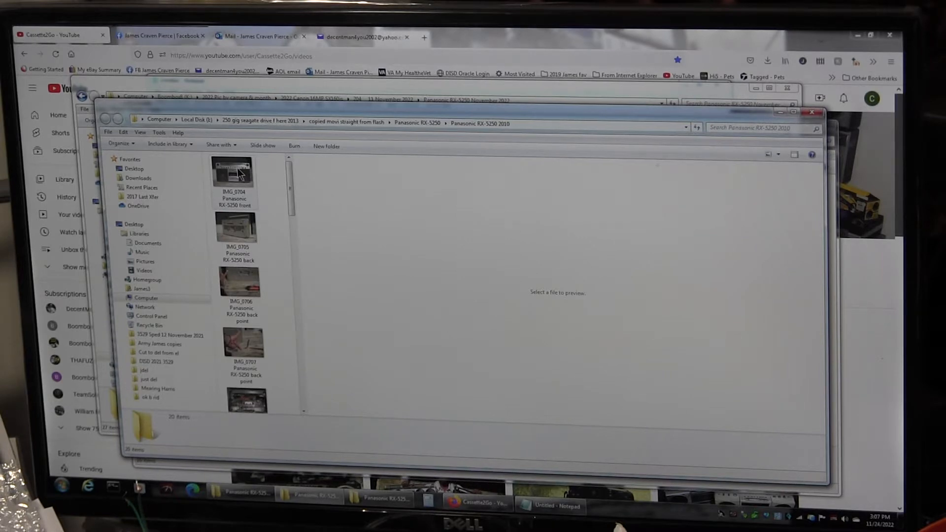
# - Show the context menu for the first 2010 Panasonic RX-5250 photo thumbnail
pyautogui.rightClick(232, 171)
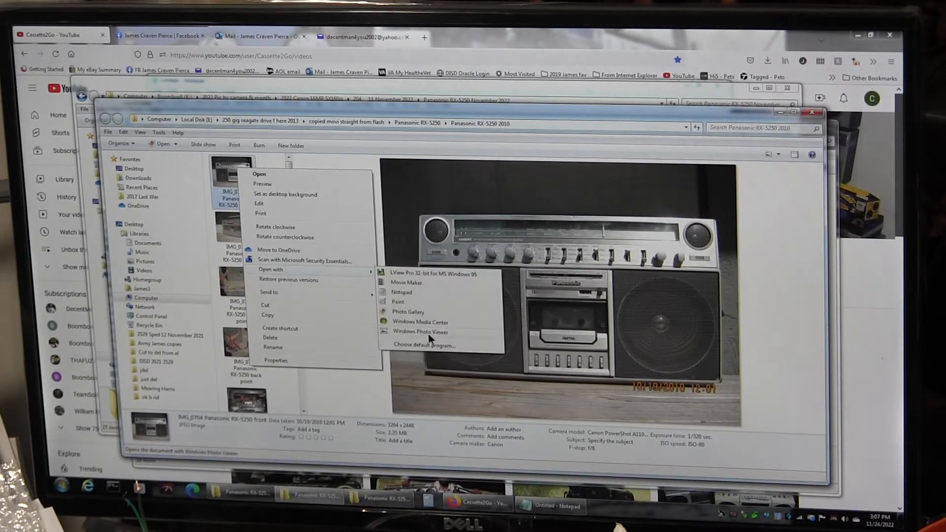
# - View the 2010 boombox photo in Windows Photo Viewer and move to the next one
pyautogui.click(421, 331)
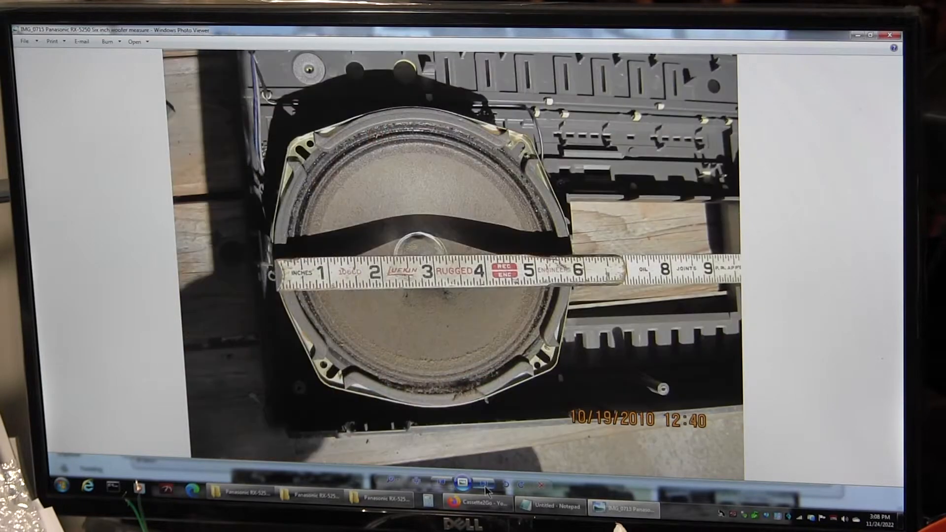
pyautogui.moveTo(464, 365)
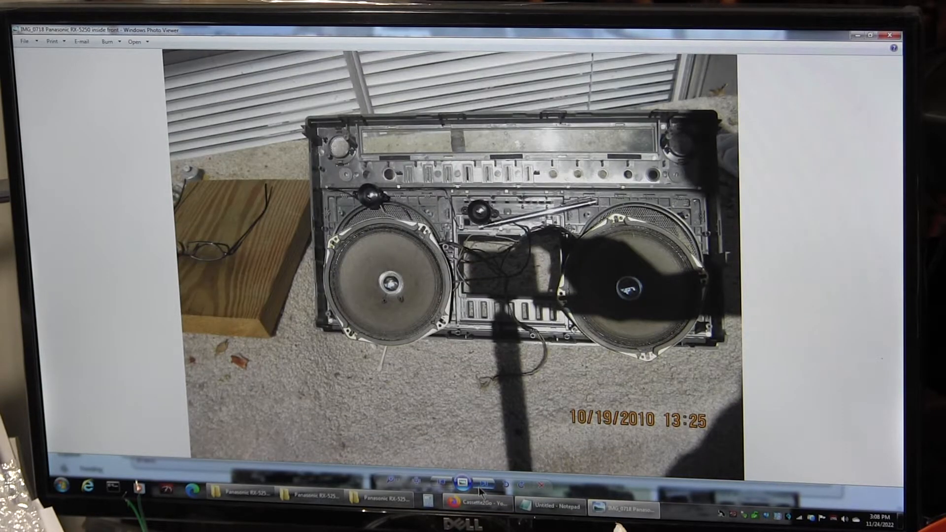
pyautogui.moveTo(483, 491)
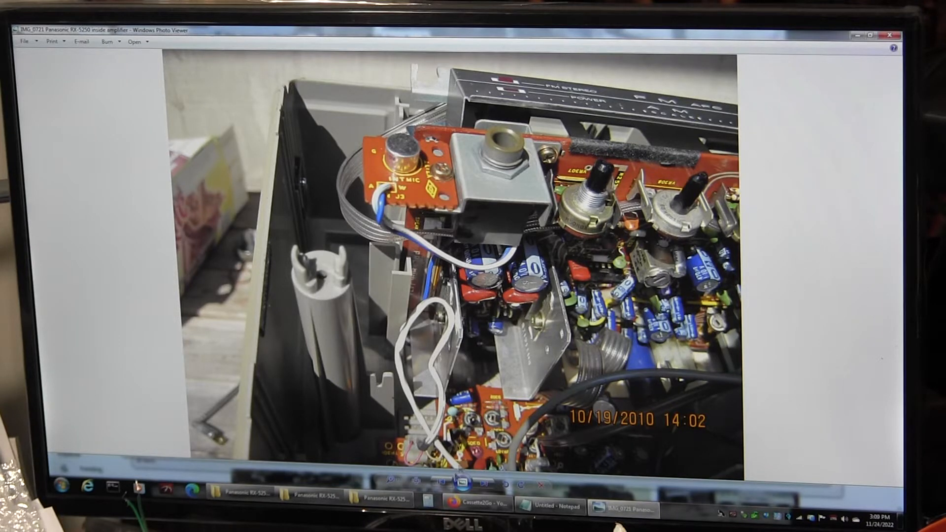
pyautogui.click(432, 479)
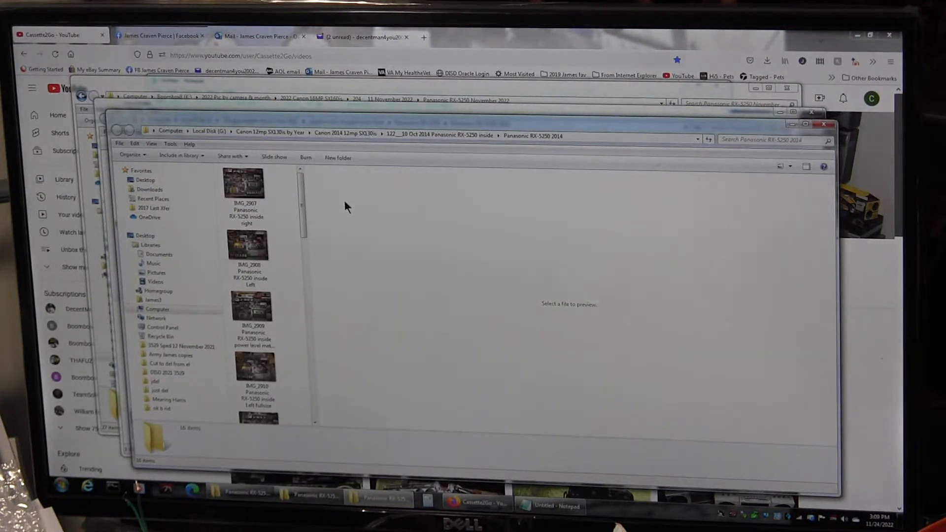
# - Open the first 2014 interior RX-5250 photo in Windows Photo Viewer via Open with
pyautogui.rightClick(242, 183)
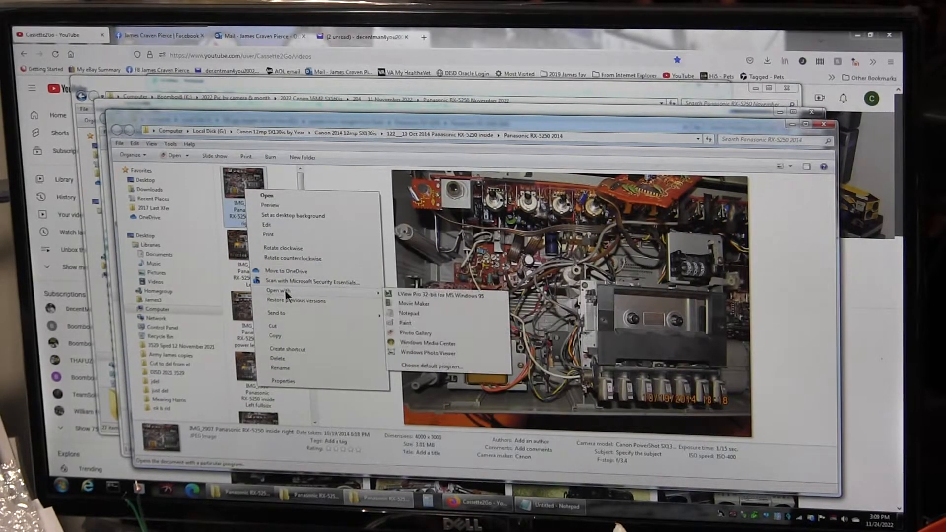
pyautogui.click(427, 353)
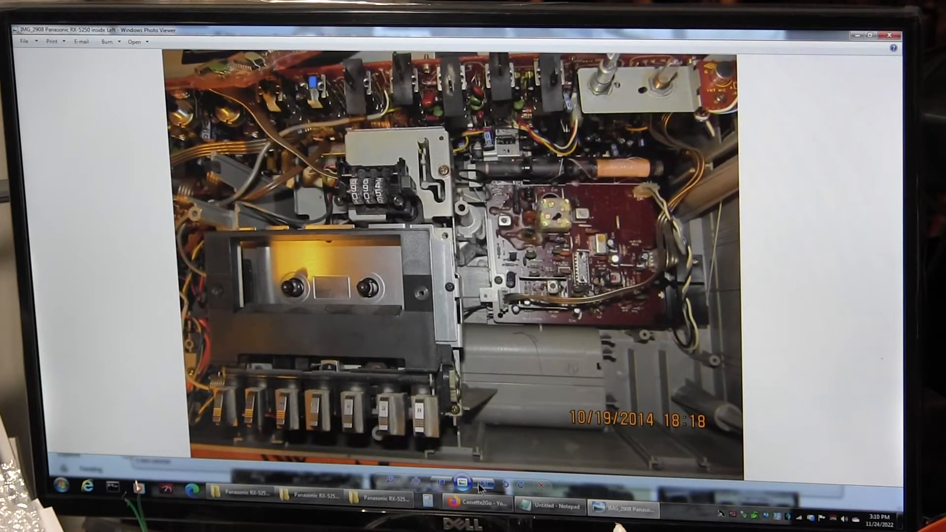
# - Advance through the 2014 interior photos toward the red-wire close-up IMG_2915
pyautogui.click(484, 481)
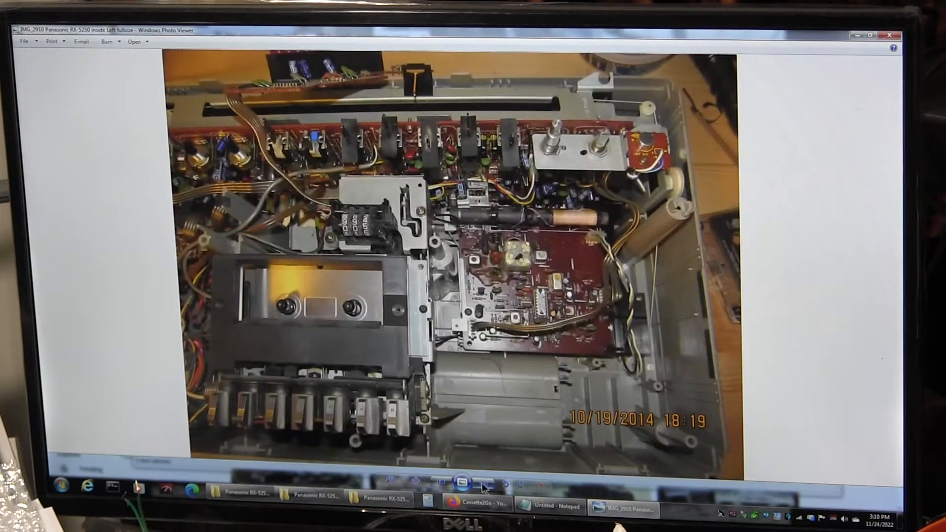
pyautogui.click(487, 481)
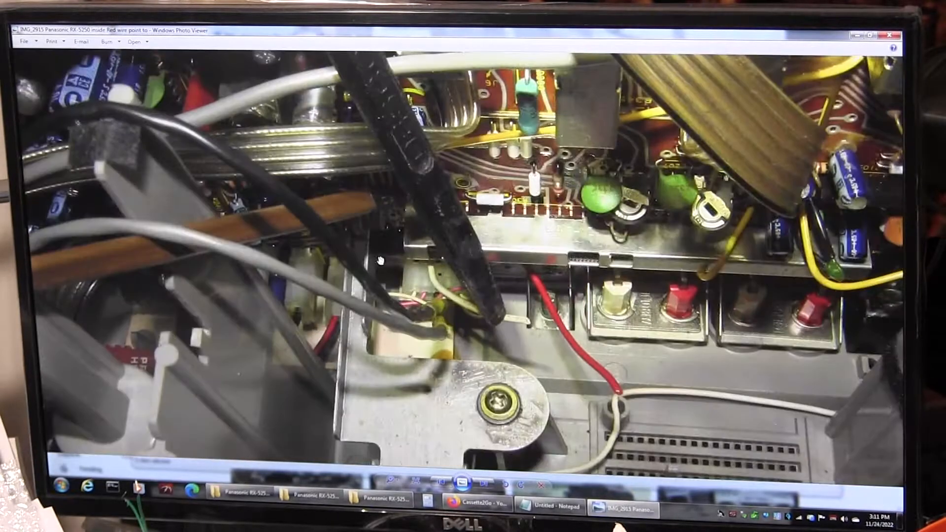
# - Advance through IMG_2917 to IMG_2920, the overhead view of the opened boombox
pyautogui.click(483, 485)
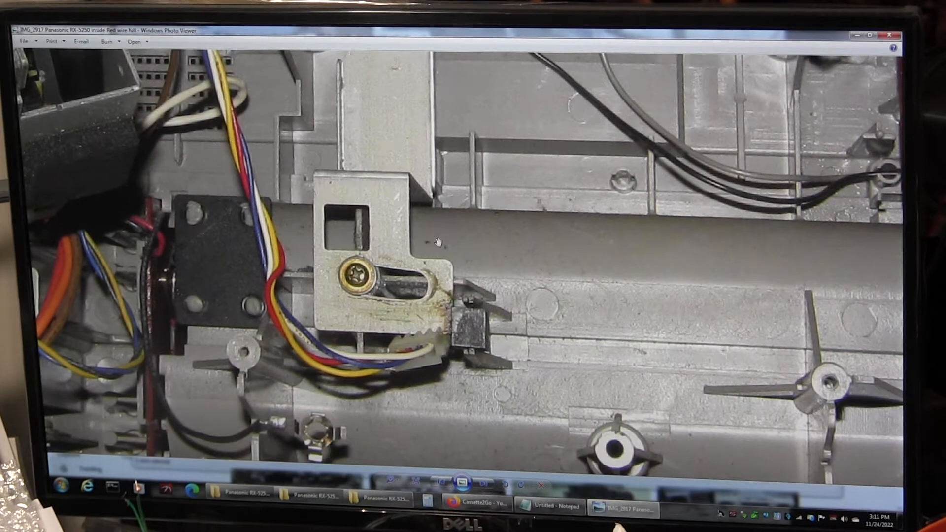
pyautogui.moveTo(447, 295)
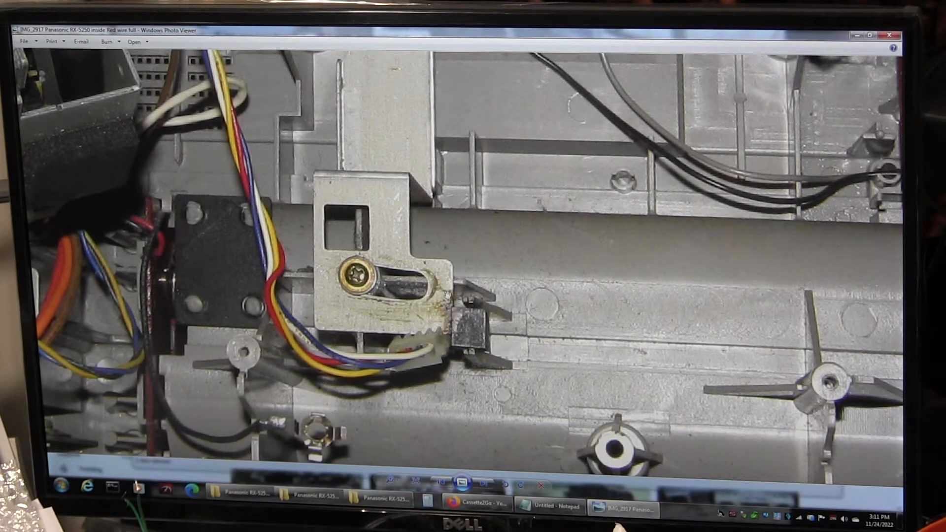
pyautogui.moveTo(525, 247)
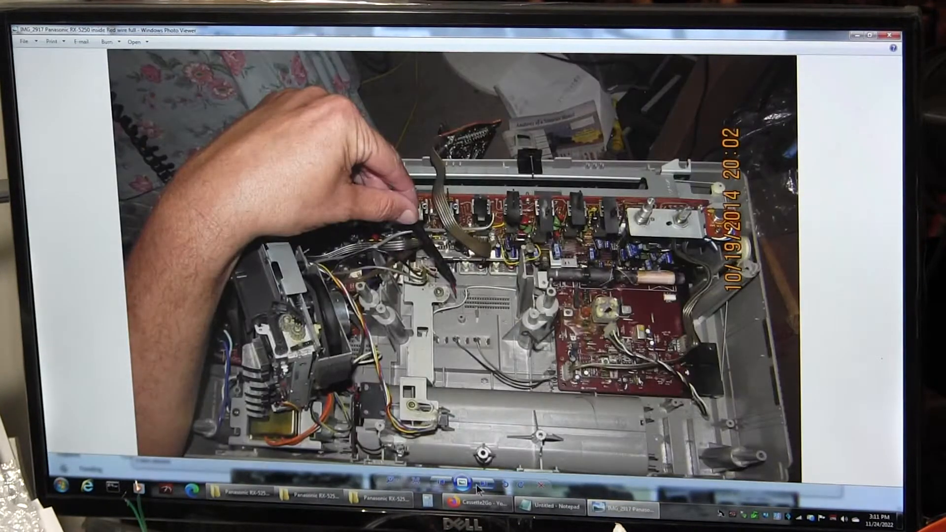
pyautogui.click(489, 485)
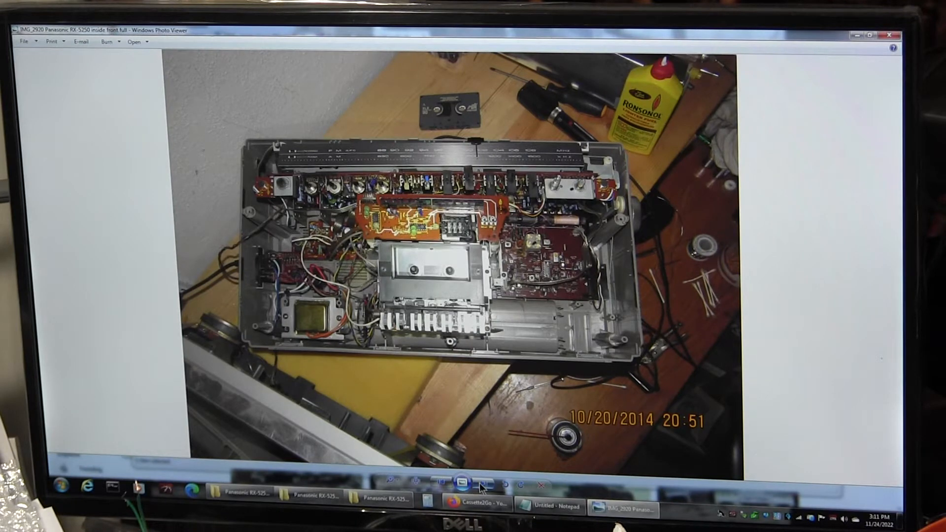
pyautogui.click(487, 484)
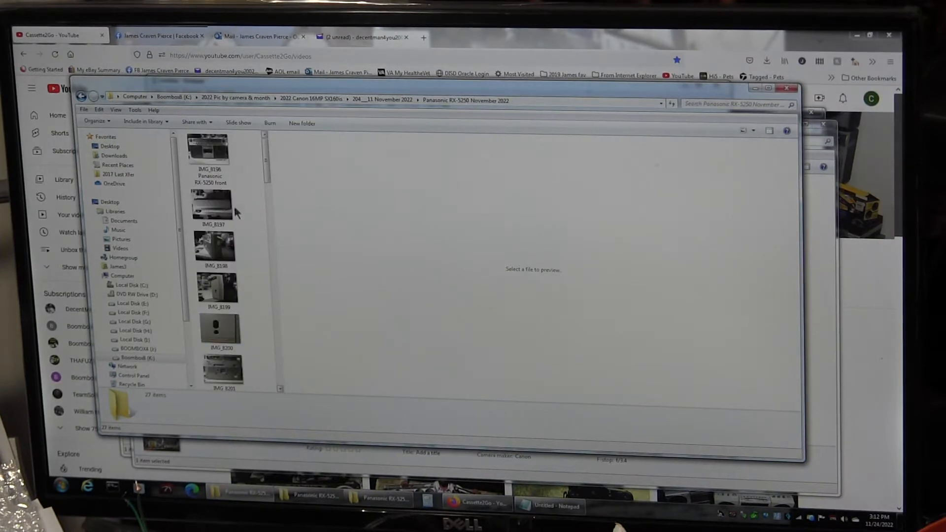
# - Open the IMG_8196 front-view photo from the November 2022 folder in Windows Photo Viewer
pyautogui.rightClick(208, 147)
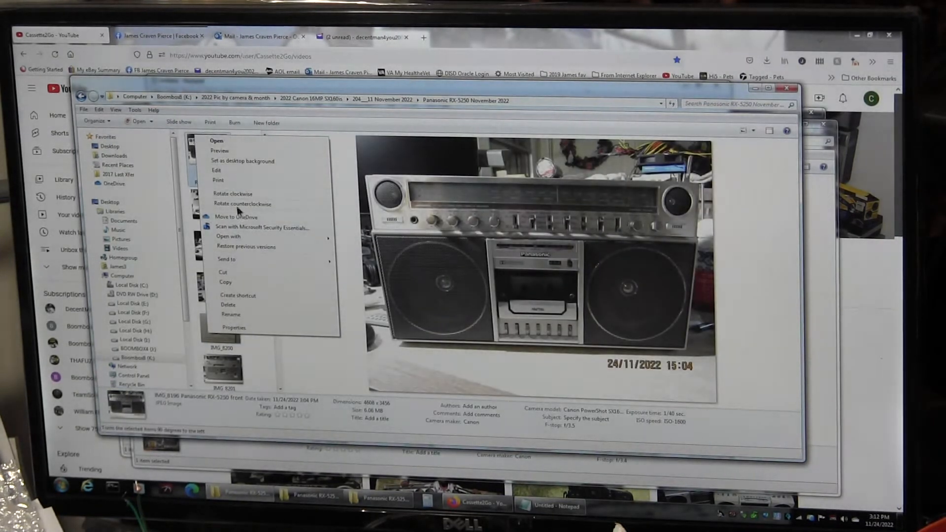
pyautogui.click(230, 236)
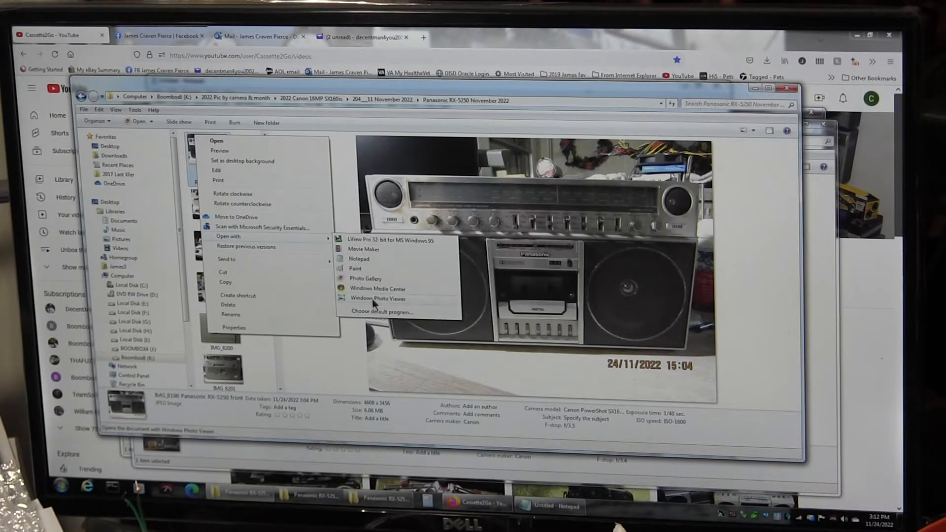
pyautogui.click(379, 297)
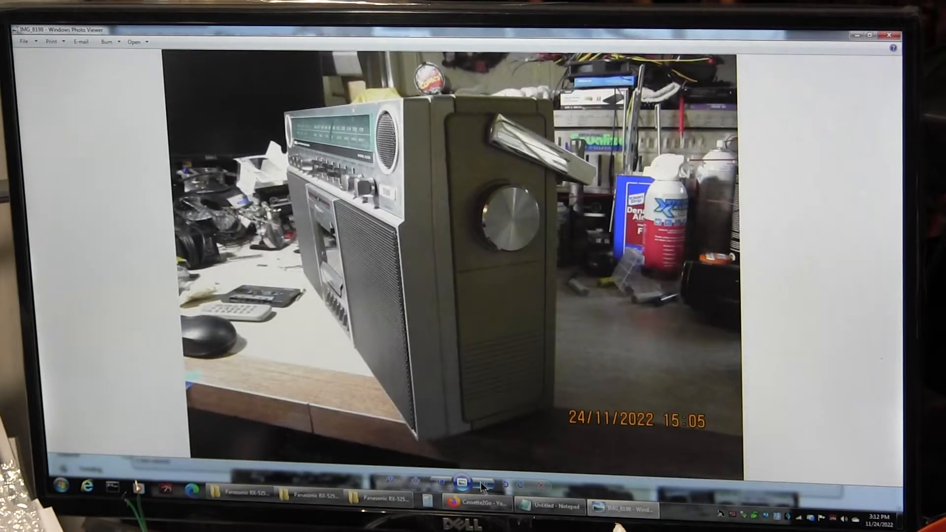
# - Move from the side view to the next November 2022 boombox photo
pyautogui.click(465, 481)
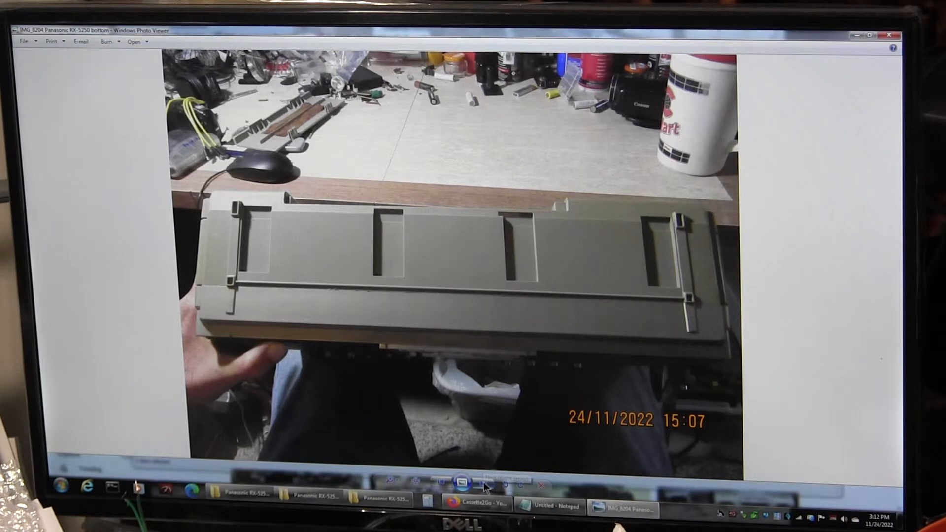
# - Move on to the next front-panel knob and slider close-up
pyautogui.click(502, 484)
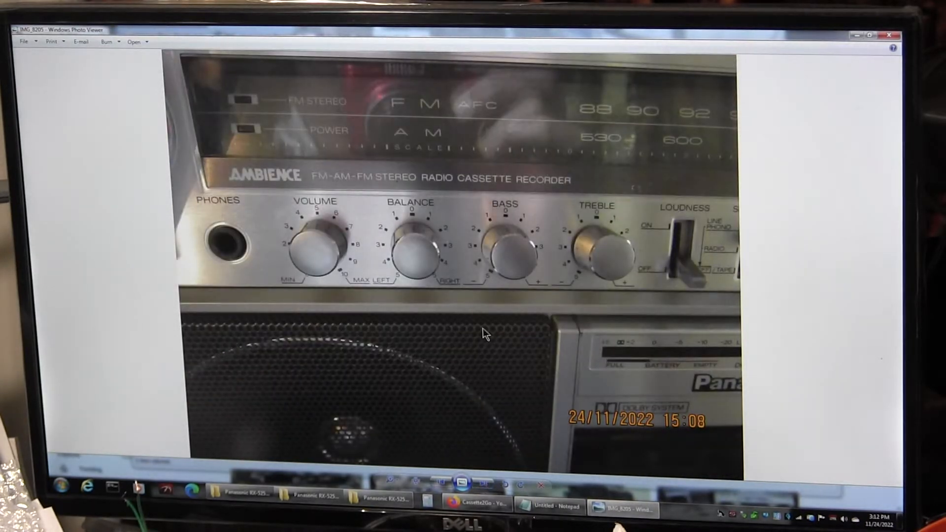
pyautogui.moveTo(628, 306)
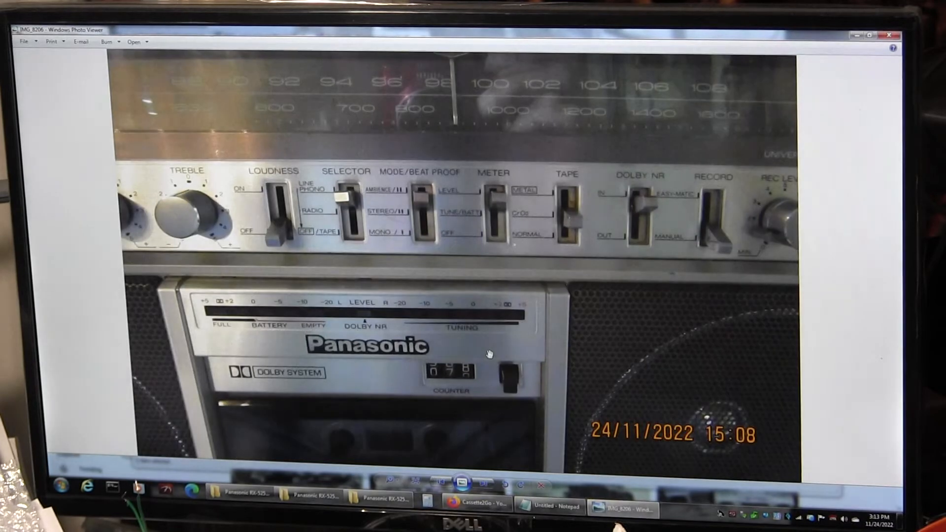
pyautogui.moveTo(528, 296)
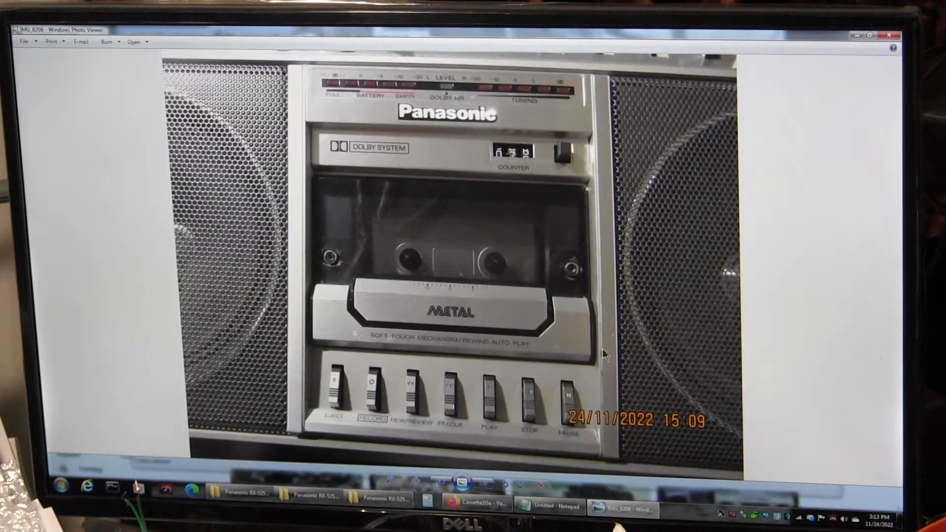
pyautogui.moveTo(596, 301)
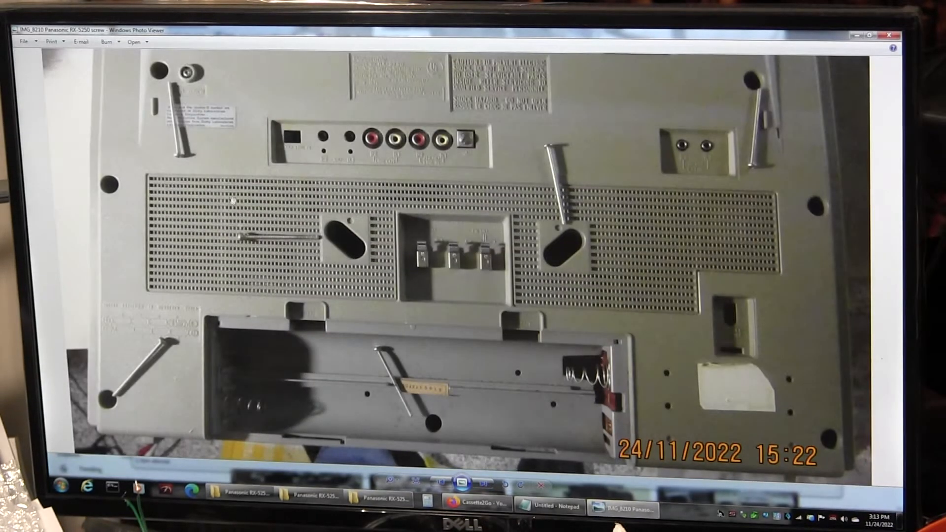
pyautogui.moveTo(678, 150)
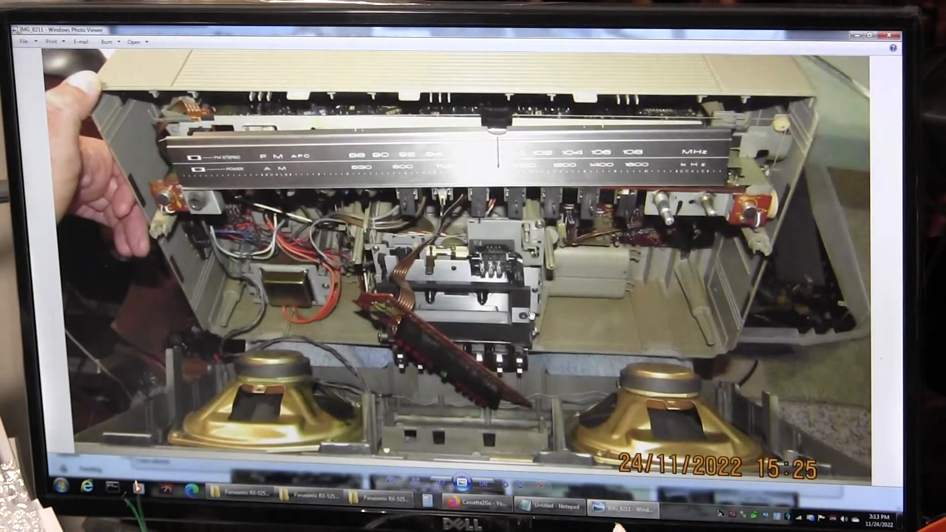
pyautogui.moveTo(510, 380)
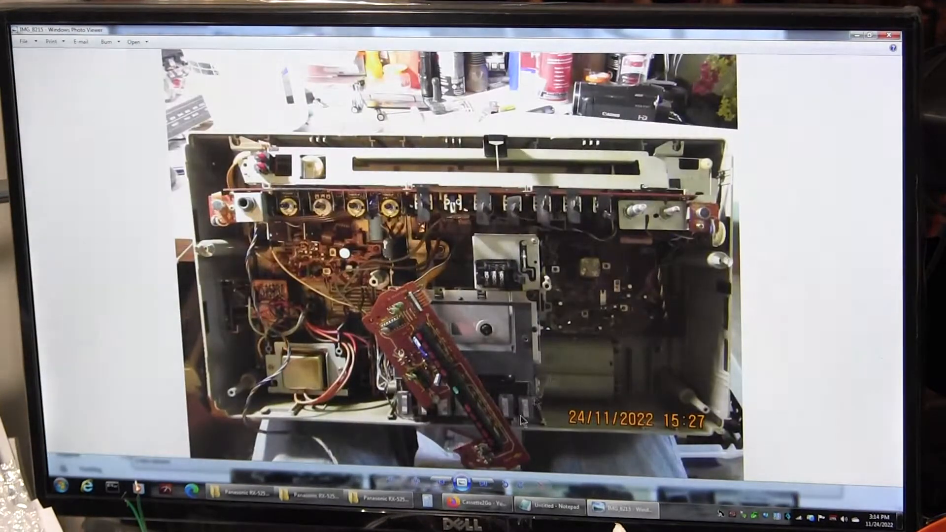
# - Advance past the circuit-board close-up to the IMG_8222 record-lever interior photos
pyautogui.click(465, 477)
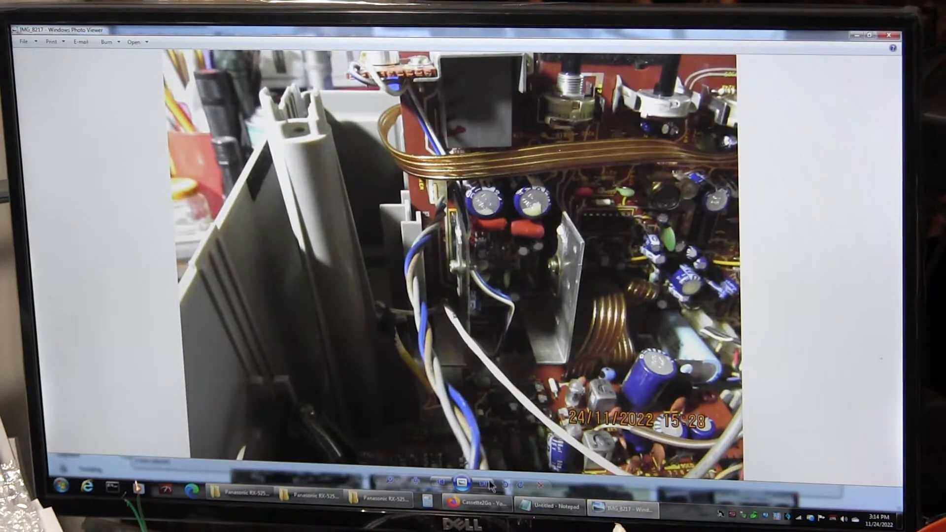
pyautogui.click(486, 482)
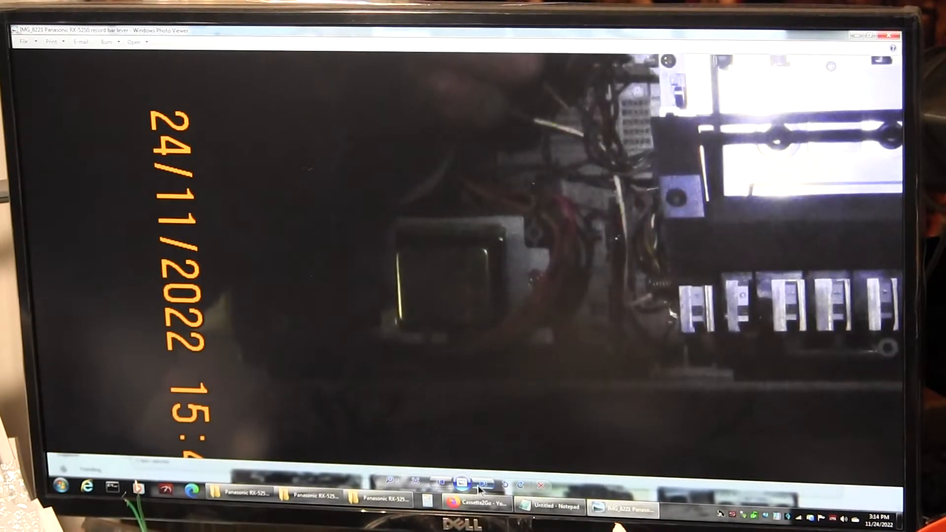
pyautogui.click(483, 485)
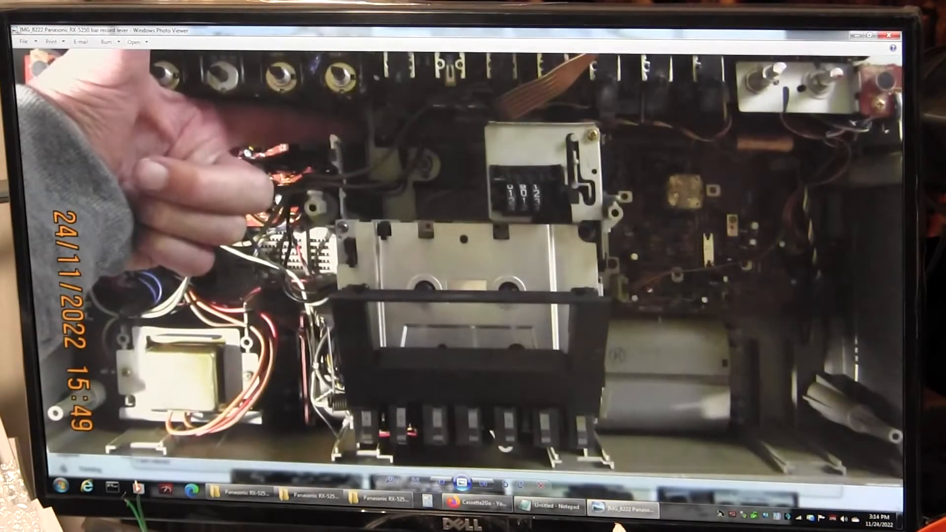